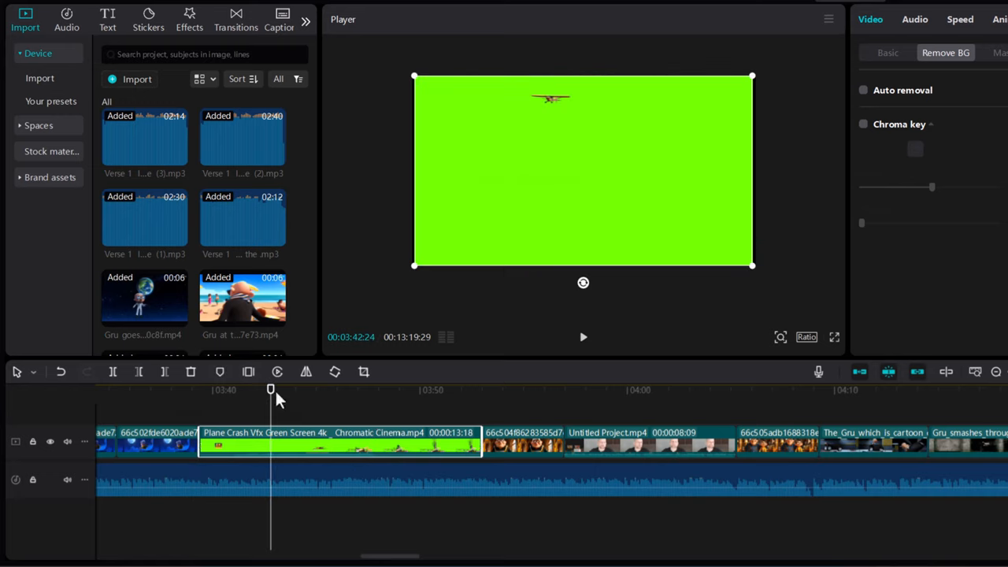
# Scrub the playhead into the Plane Crash Vfx Green Screen clip until the wreck shows.
pyautogui.moveTo(271, 390); pyautogui.dragTo(429, 391)
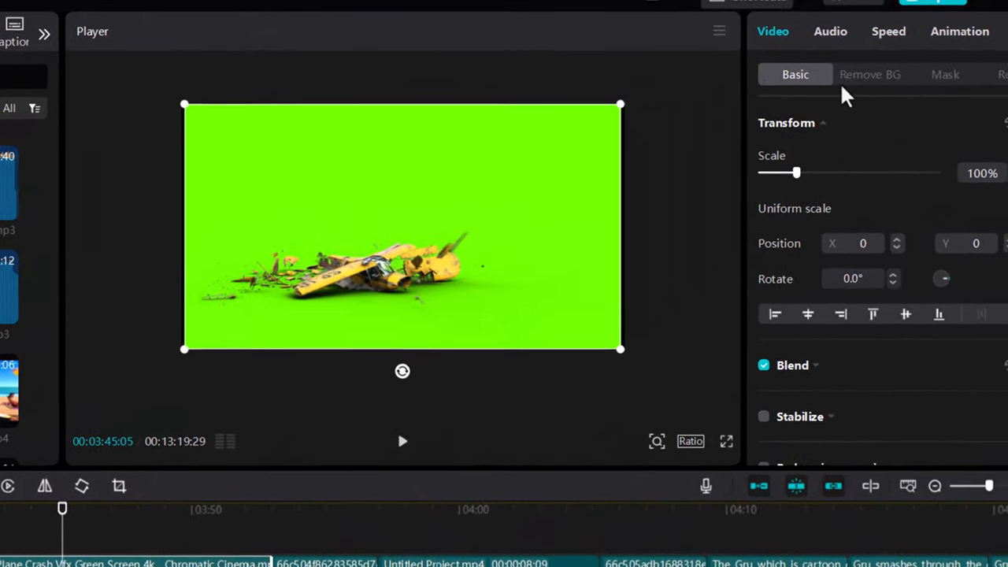
# Key out the green with Chroma key in Remove BG, then switch it back off.
pyautogui.click(870, 74)
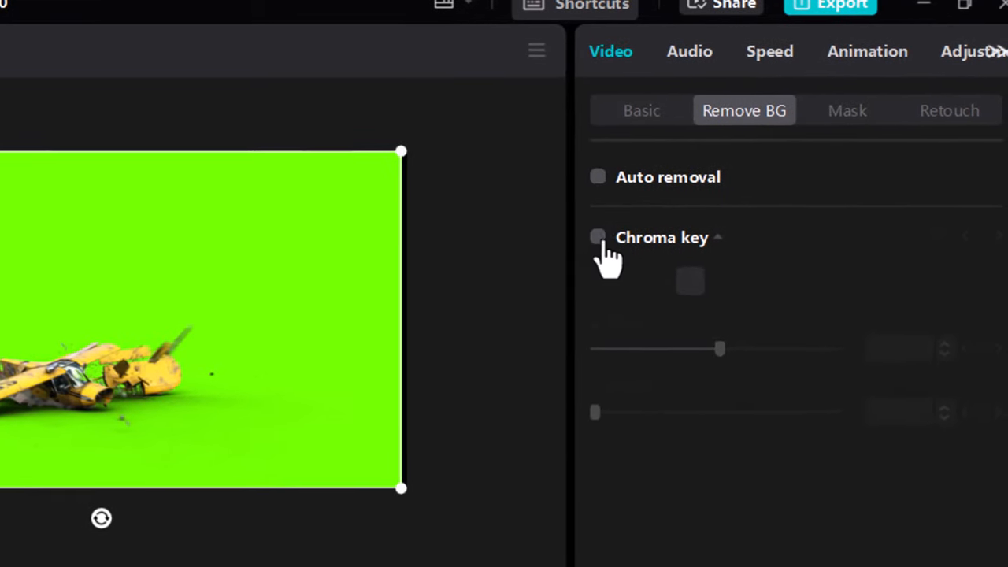
pyautogui.click(599, 236)
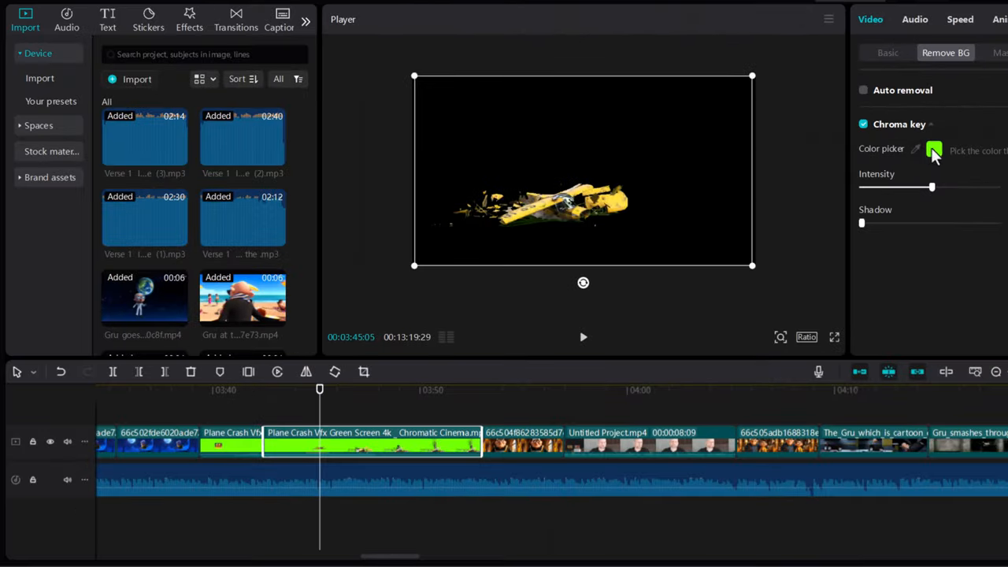
pyautogui.click(916, 148)
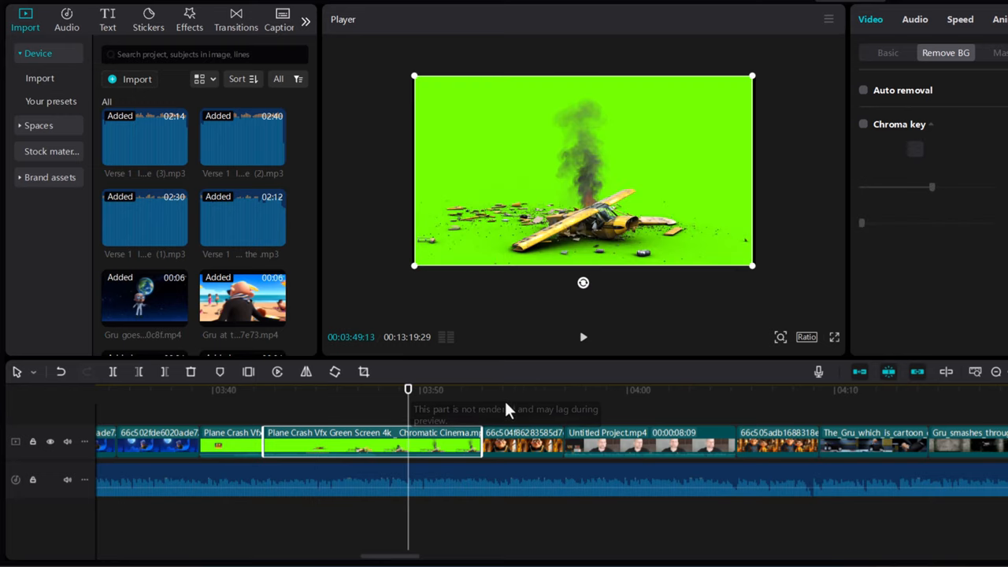
# Jump to the cartoon character clip and select it for background removal.
pyautogui.click(520, 389)
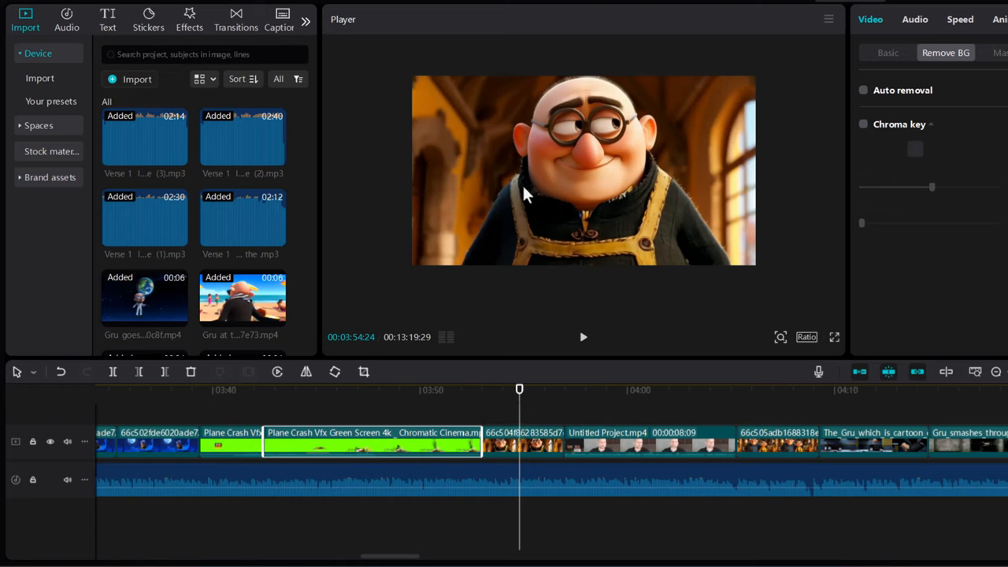
pyautogui.moveTo(558, 431)
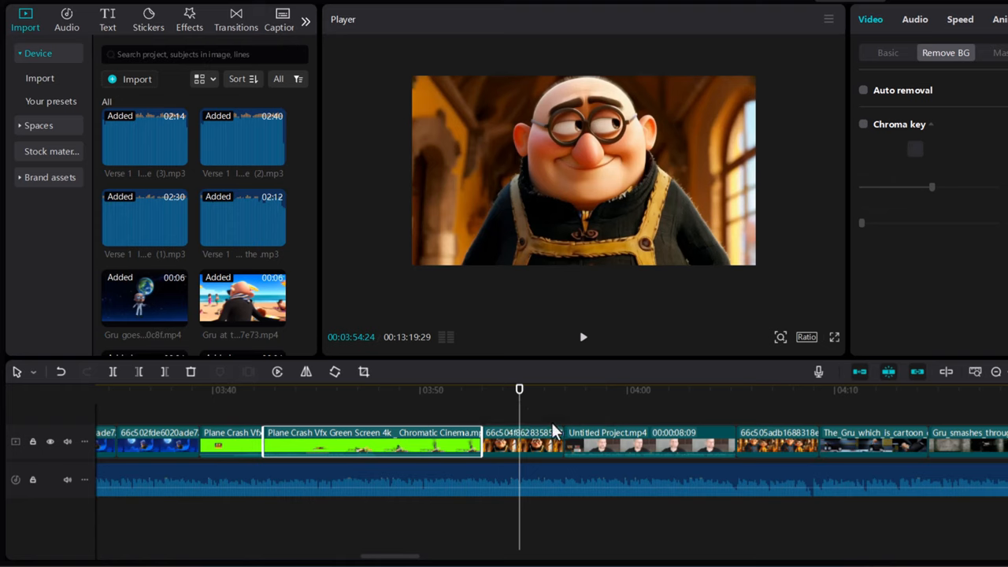
pyautogui.moveTo(473, 122)
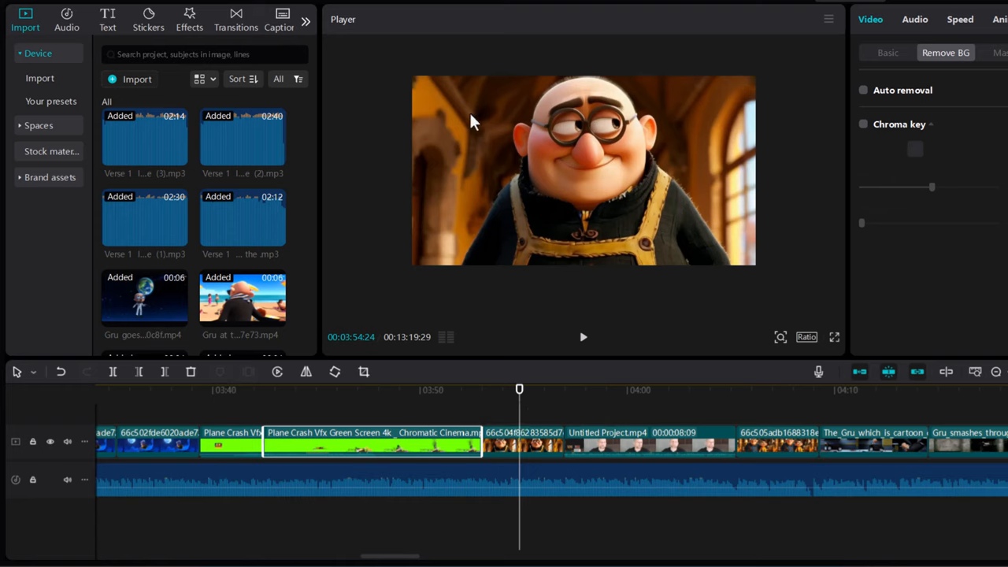
pyautogui.moveTo(546, 450)
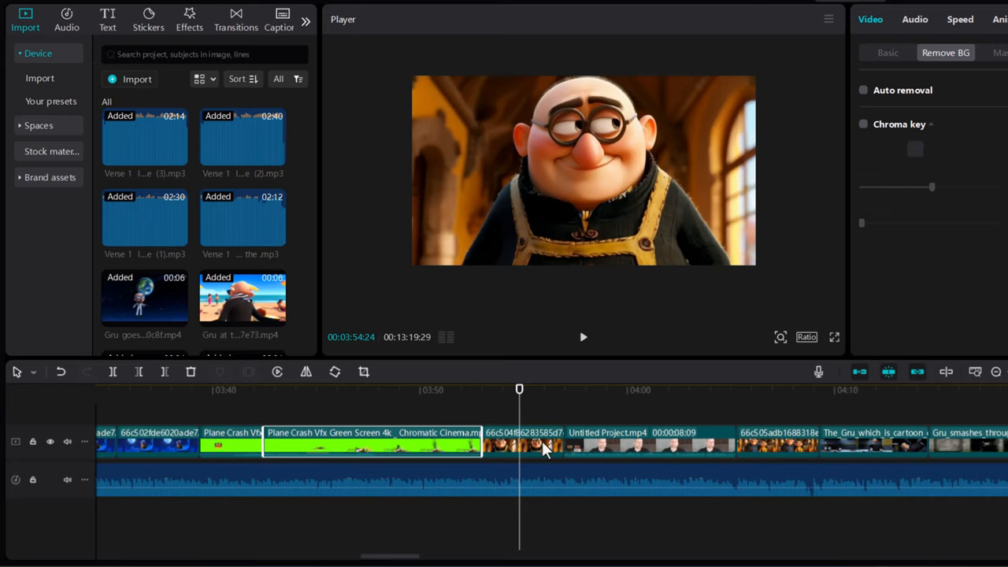
pyautogui.click(524, 444)
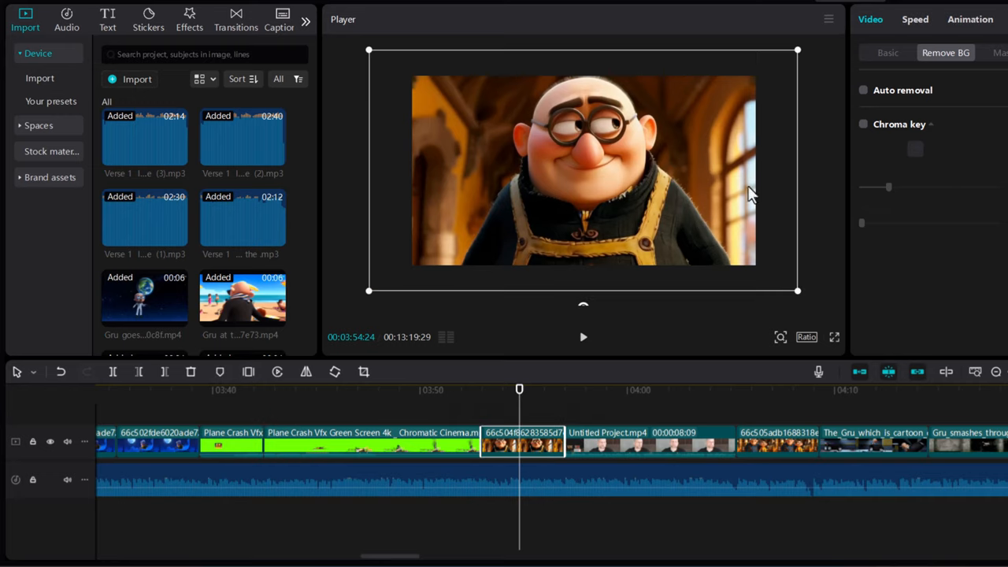
pyautogui.moveTo(865, 97)
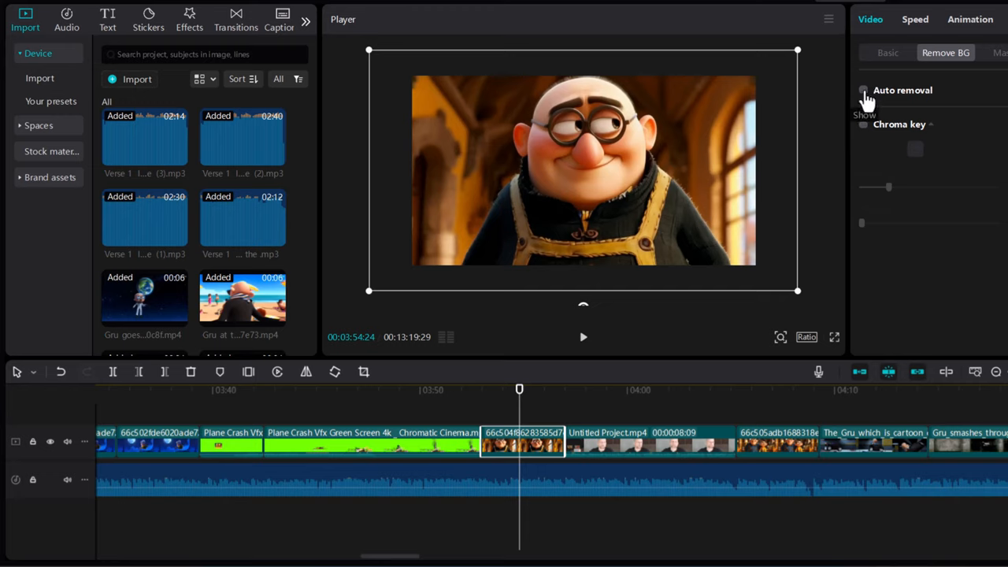
pyautogui.click(863, 89)
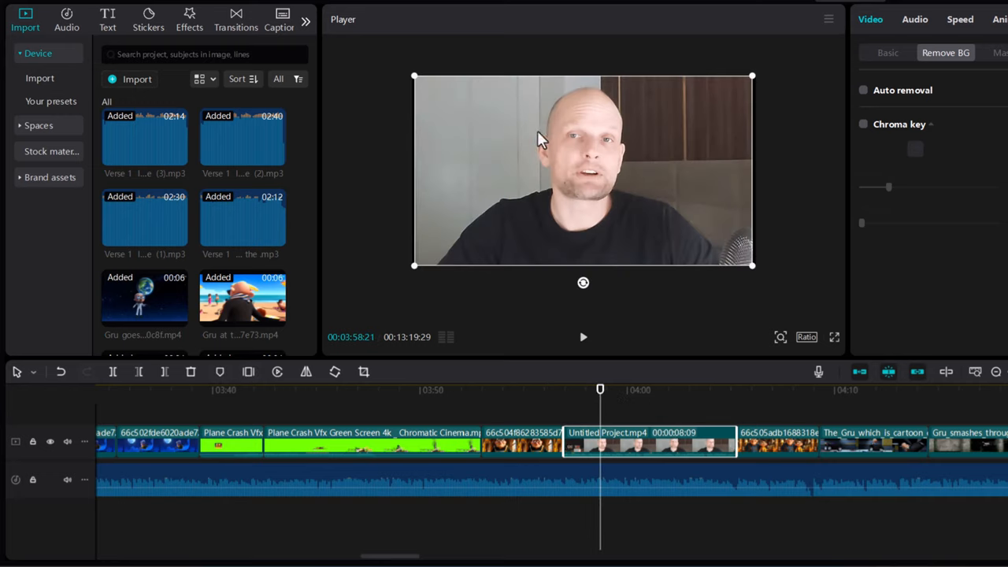
pyautogui.moveTo(839, 161)
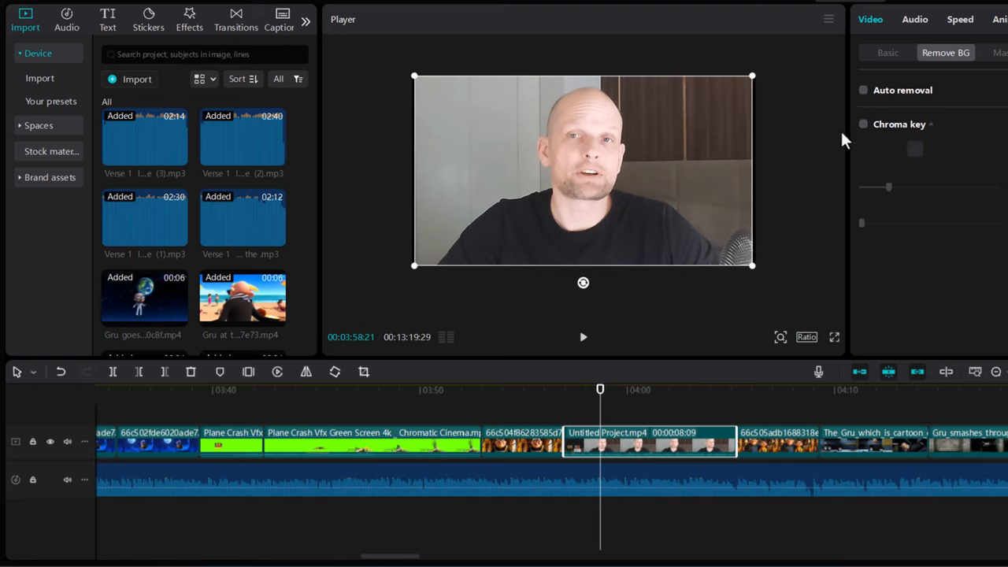
# Cut the presenter out with Auto removal and scrub through to check the cutout.
pyautogui.click(863, 90)
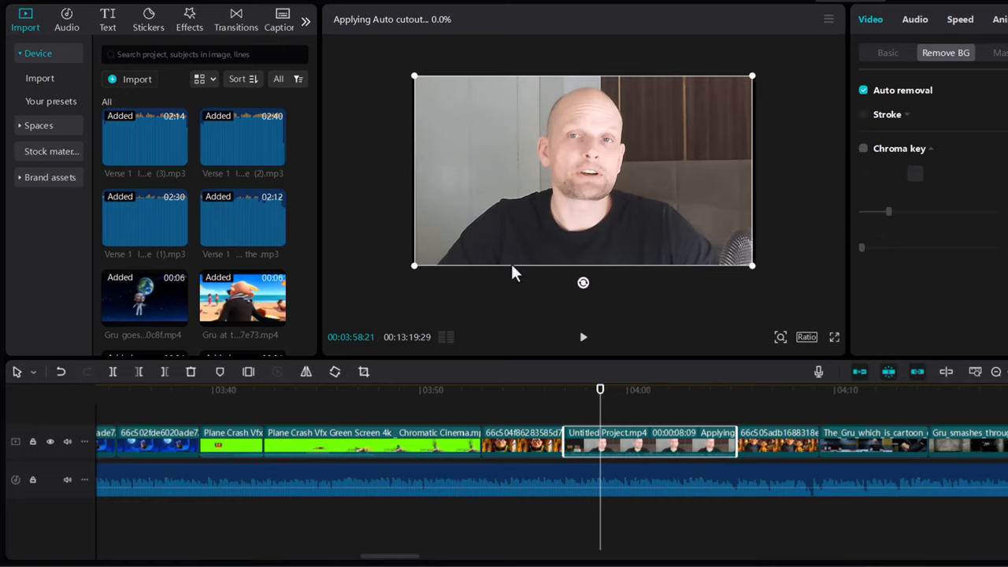
pyautogui.moveTo(611, 380)
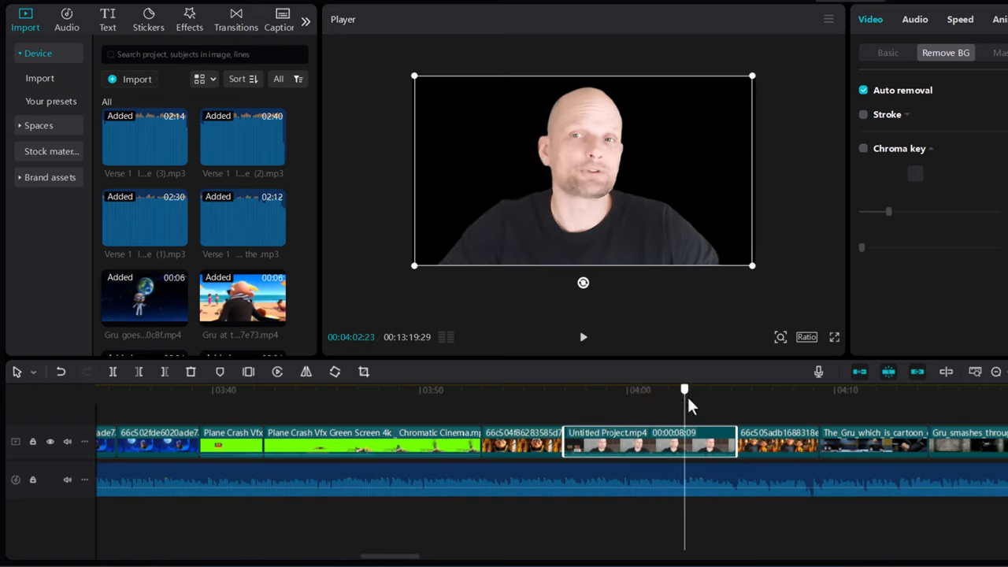
pyautogui.moveTo(684, 389); pyautogui.dragTo(659, 389)
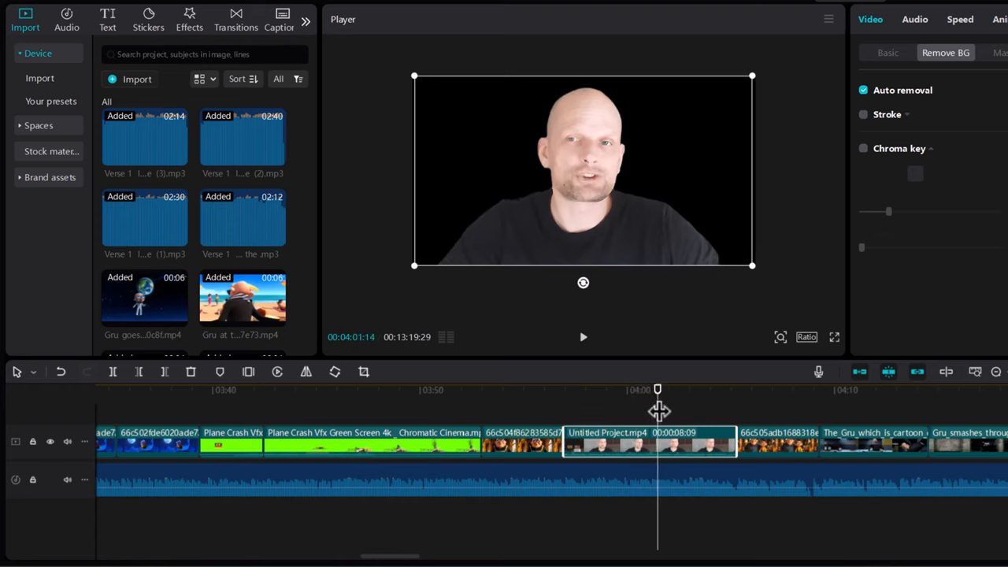